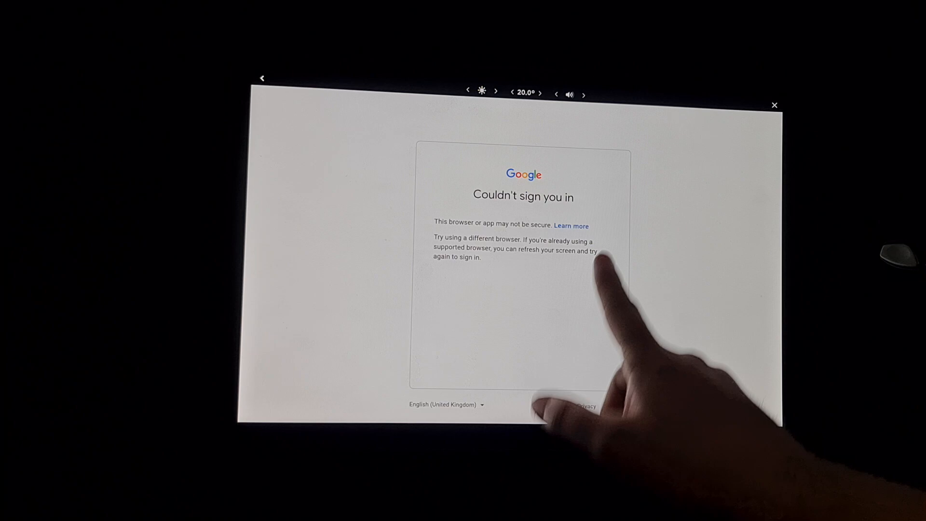
# Leave Google's 'Couldn't sign you in' page and launch YouTube from the Theater apps
pyautogui.click(775, 105)
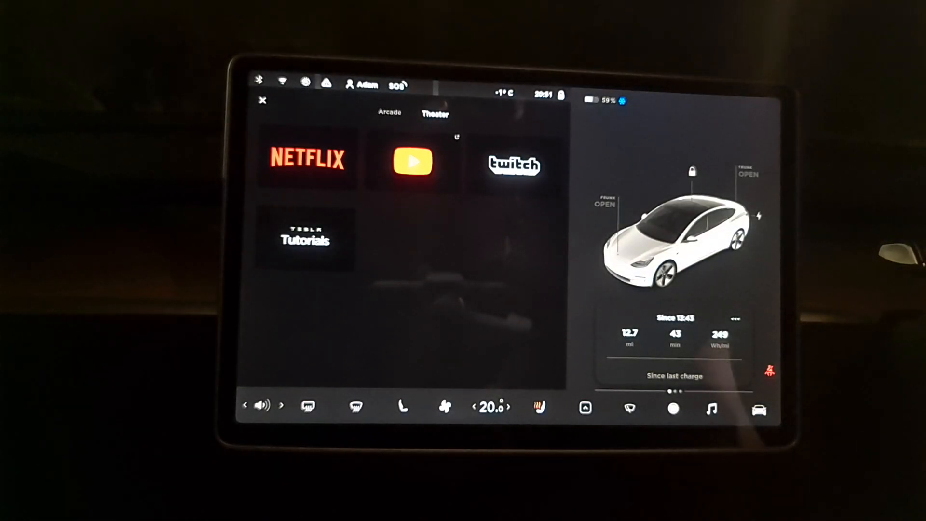
pyautogui.click(412, 161)
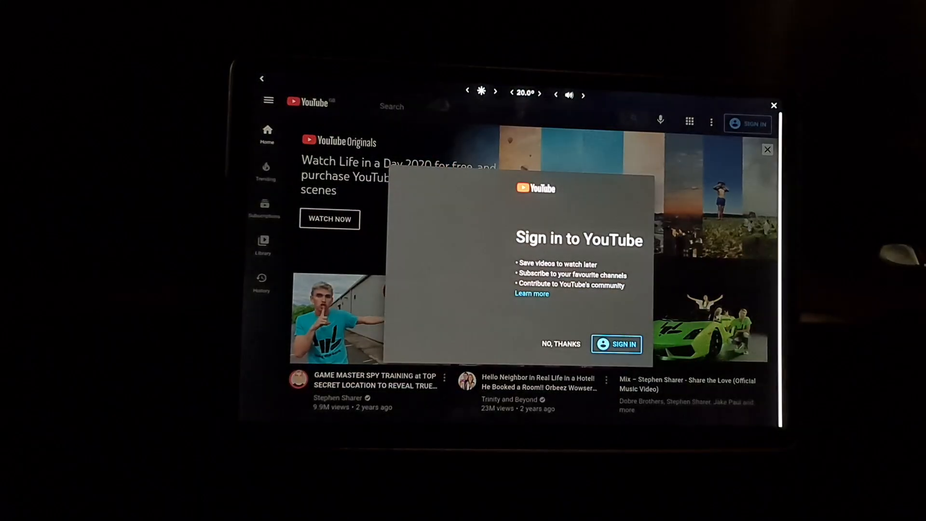
# Dismiss the YouTube sign-in popup with NO, THANKS, then start signing in anyway
pyautogui.click(561, 343)
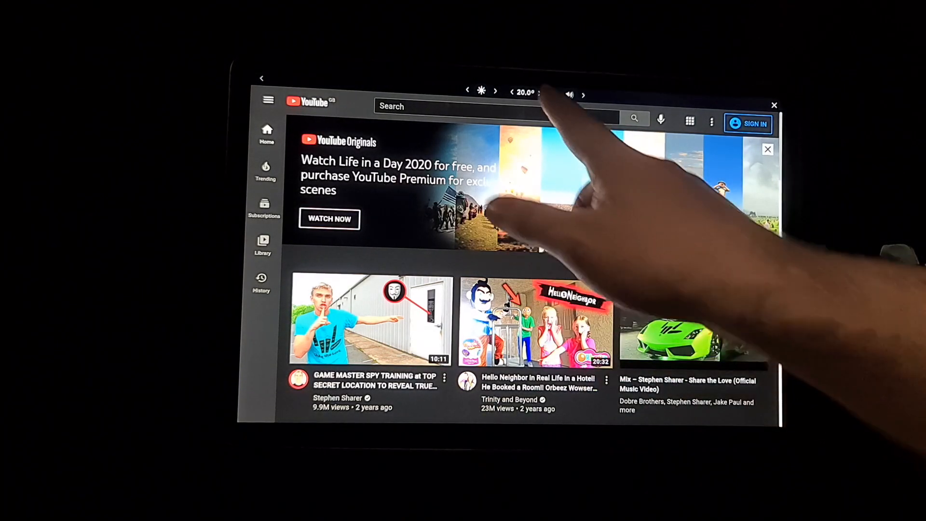
pyautogui.click(472, 106)
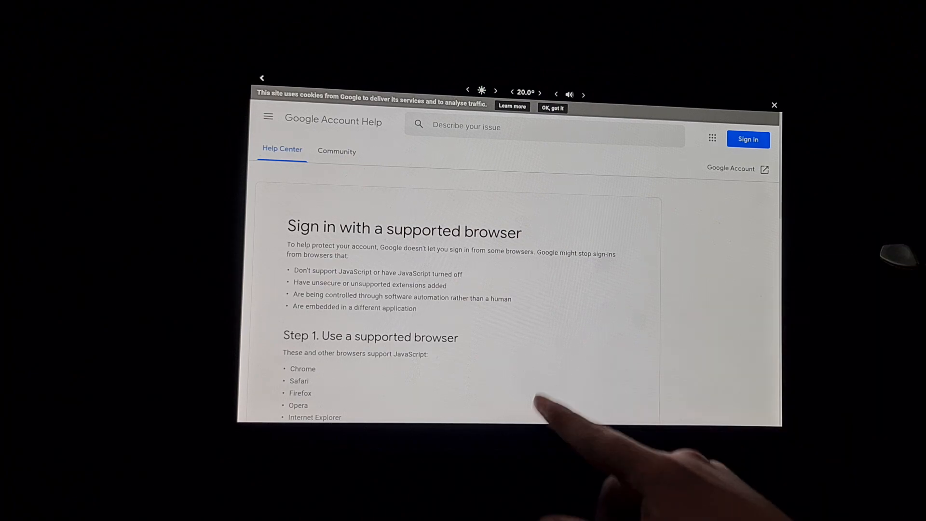
# Scroll the 'Sign in with a supported browser' article down to the JavaScript instructions
pyautogui.scroll(-3)
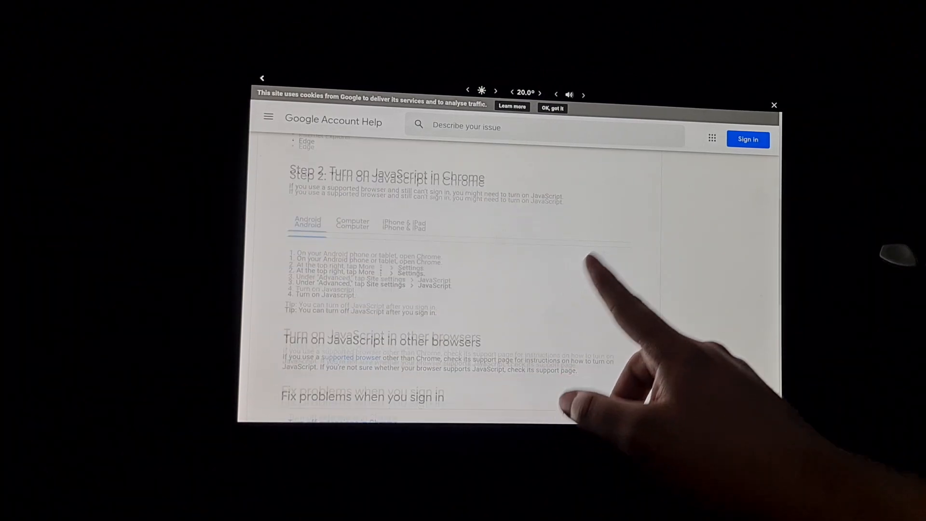
pyautogui.scroll(-3)
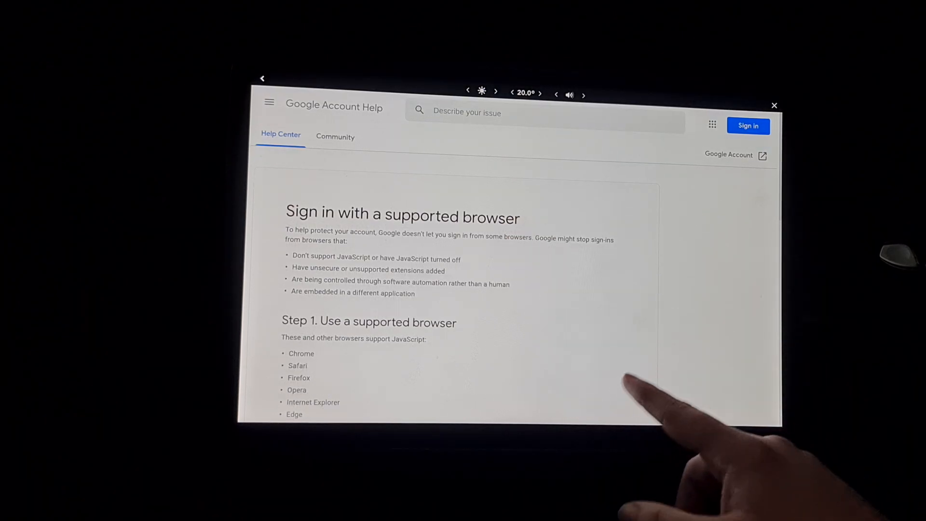
pyautogui.scroll(-3)
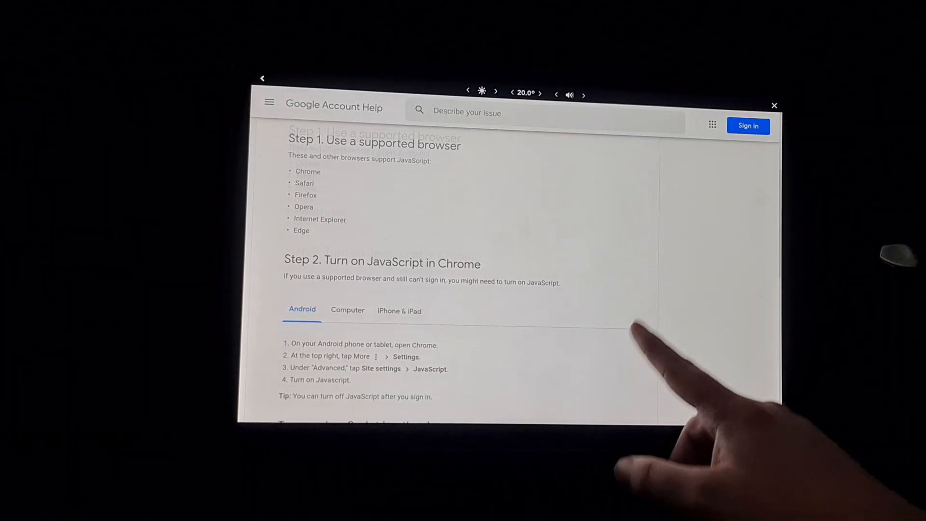
pyautogui.scroll(-3)
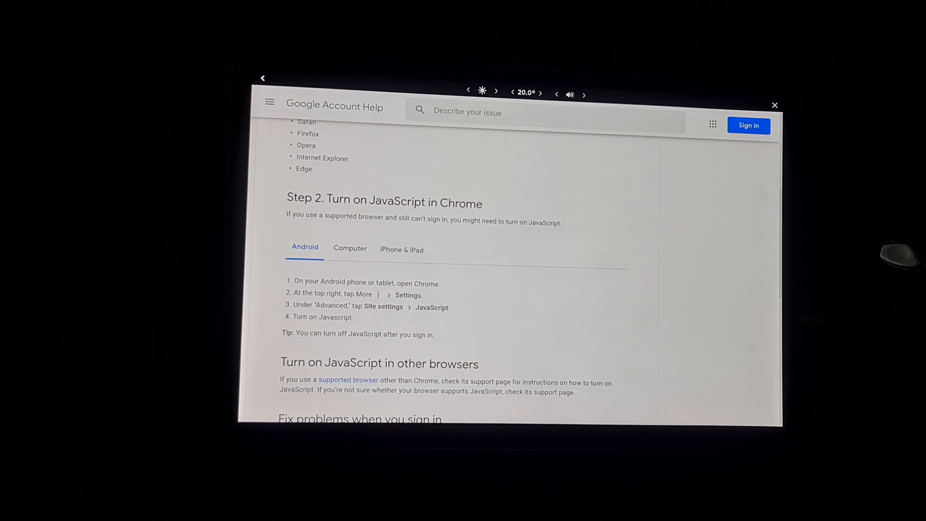
pyautogui.scroll(-3)
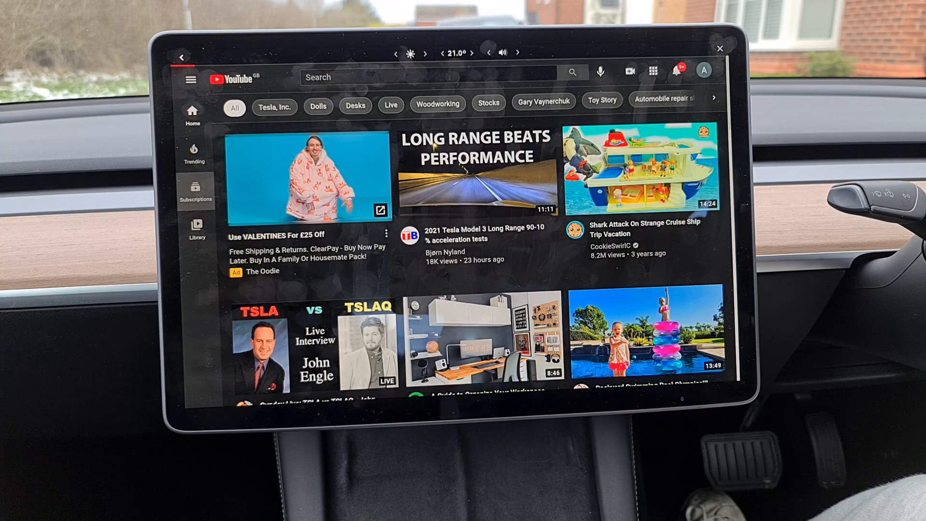
# View the YouTube Subscriptions feed, then exit YouTube back to the Theater menu
pyautogui.click(193, 190)
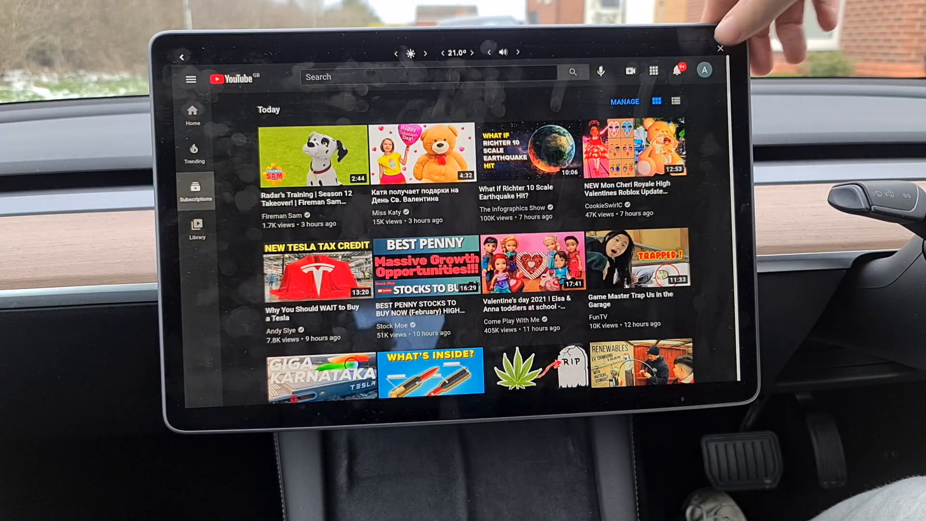
pyautogui.click(719, 49)
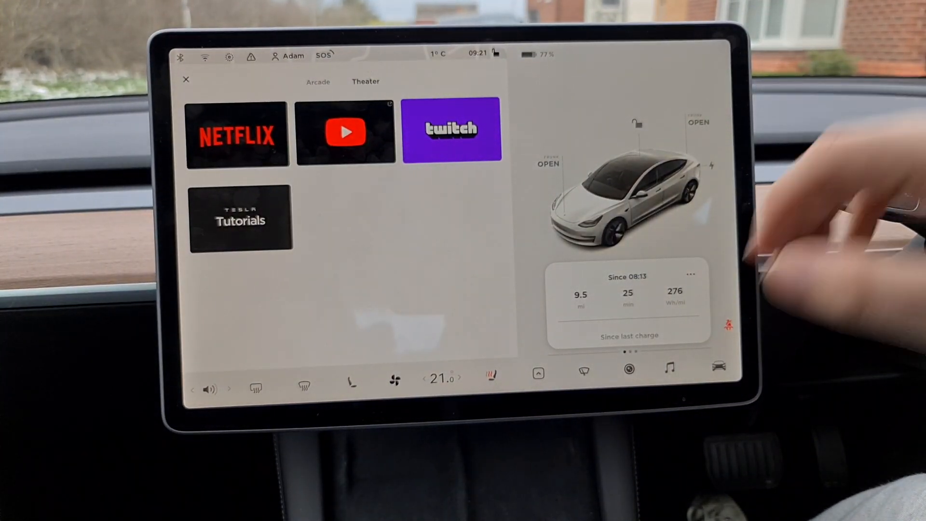
# Leave the Theater menu for the Tesla web browser loading plex.tv
pyautogui.click(362, 329)
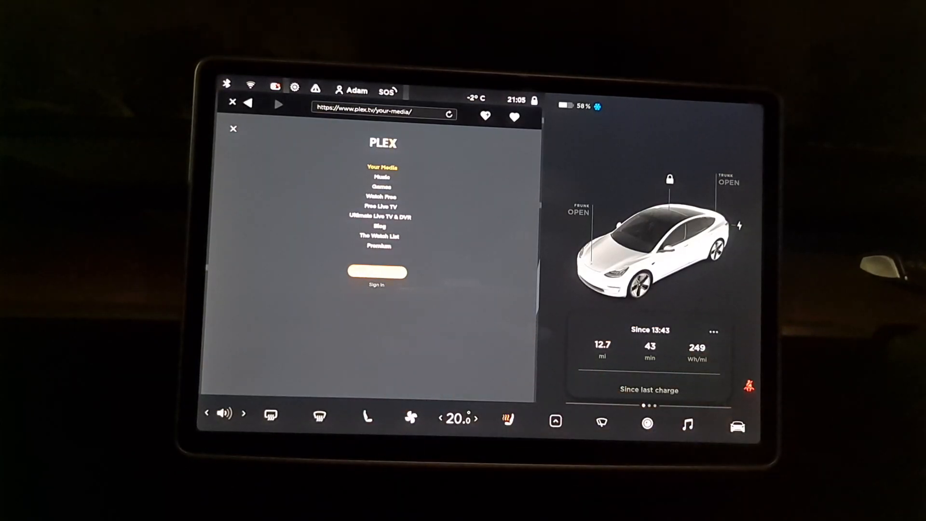
pyautogui.click(376, 272)
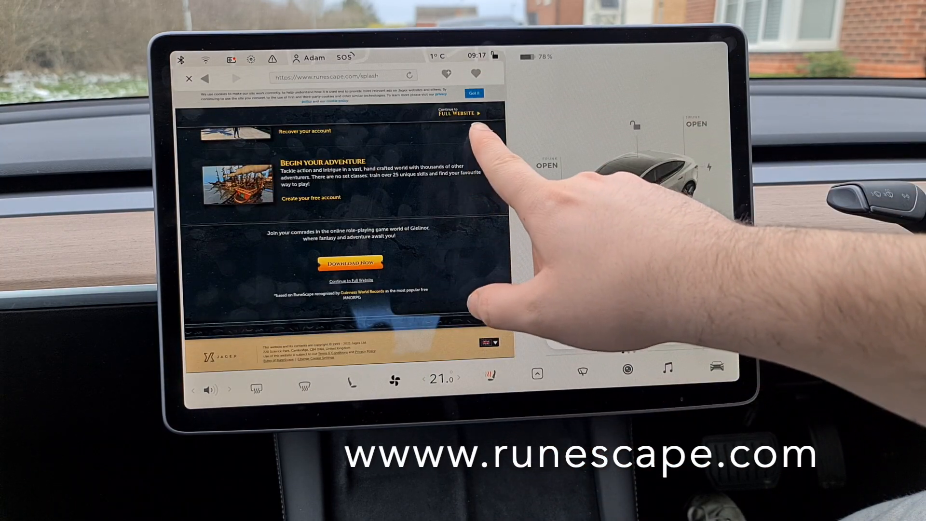
# Go to the RuneScape login page and choose 'Log in with Google'
pyautogui.click(457, 113)
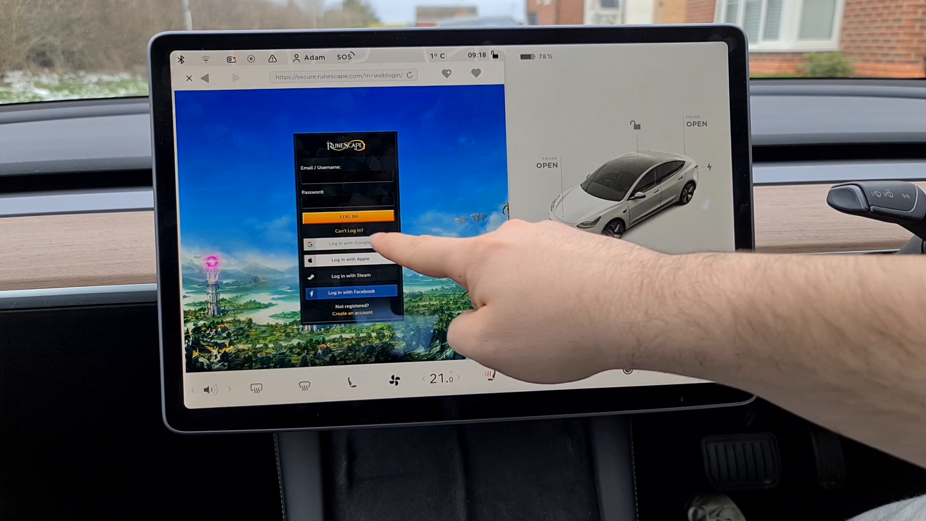
pyautogui.click(349, 243)
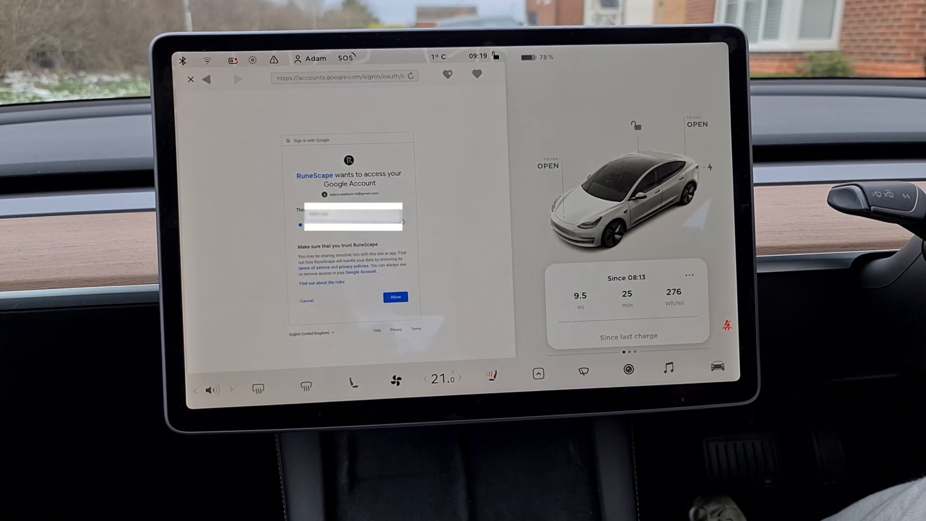
# Allow RuneScape to access the Google account on Google's consent screen
pyautogui.click(395, 297)
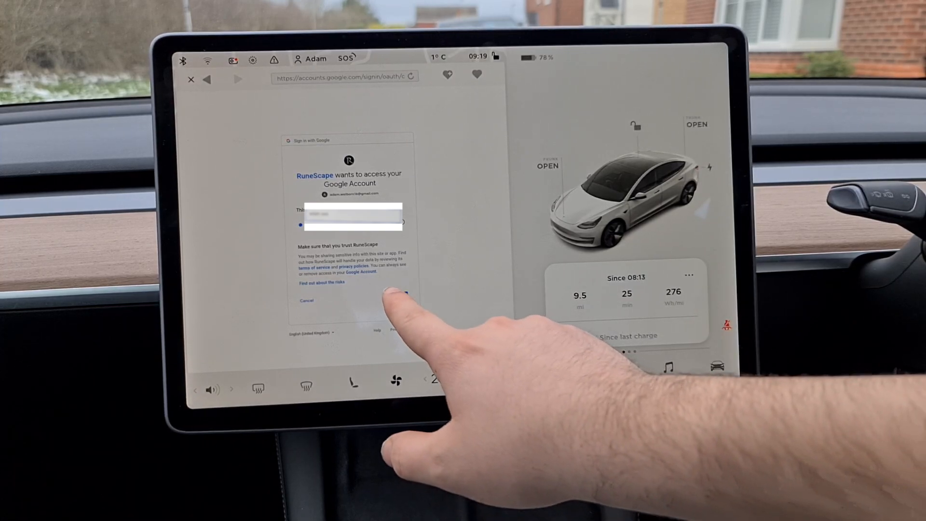
pyautogui.click(394, 296)
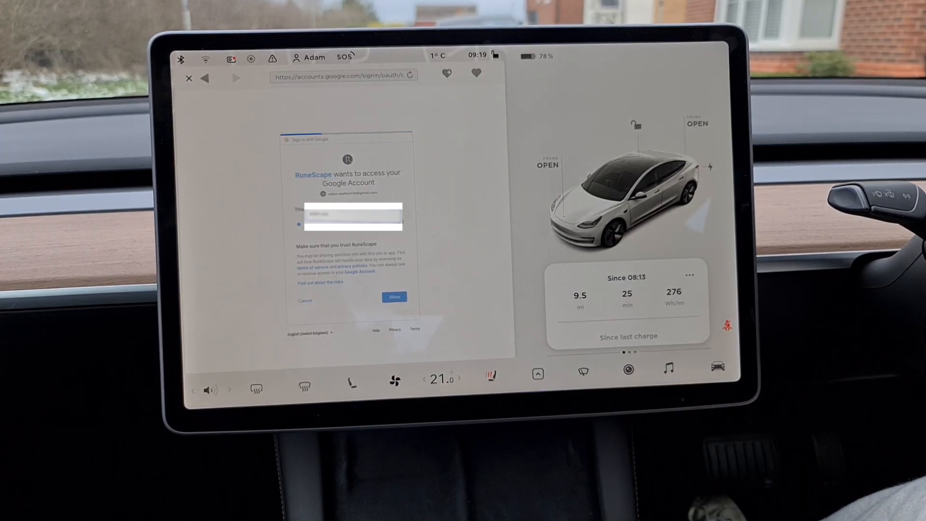
pyautogui.click(394, 296)
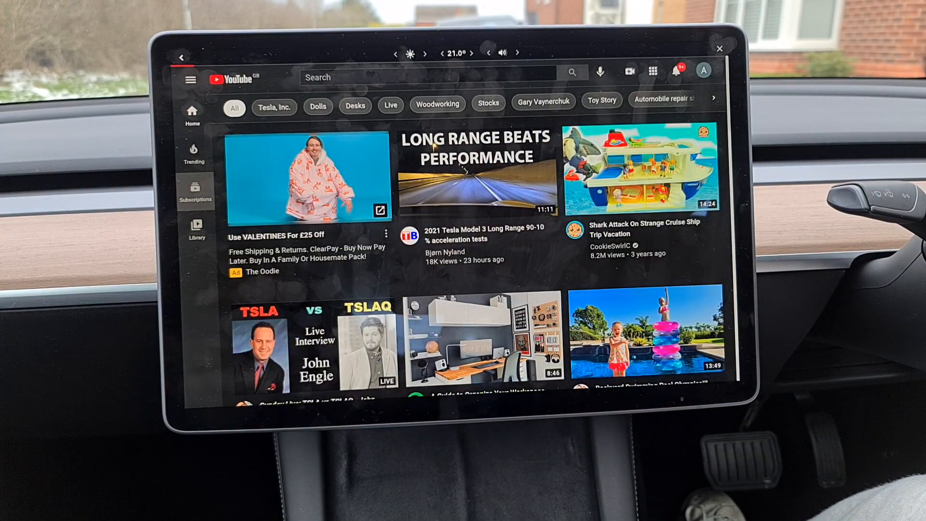
# Close the signed-in YouTube and launch an app from the Theater bottom bar
pyautogui.click(193, 188)
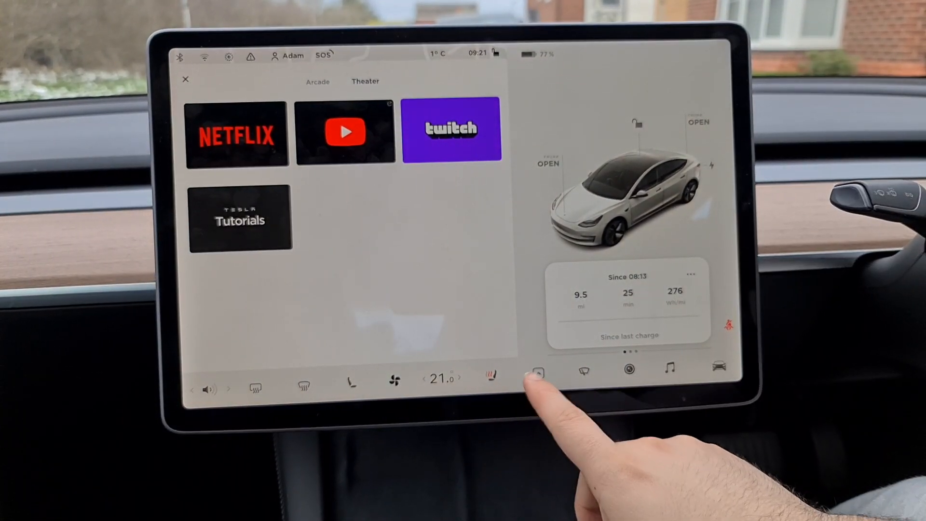
pyautogui.click(536, 373)
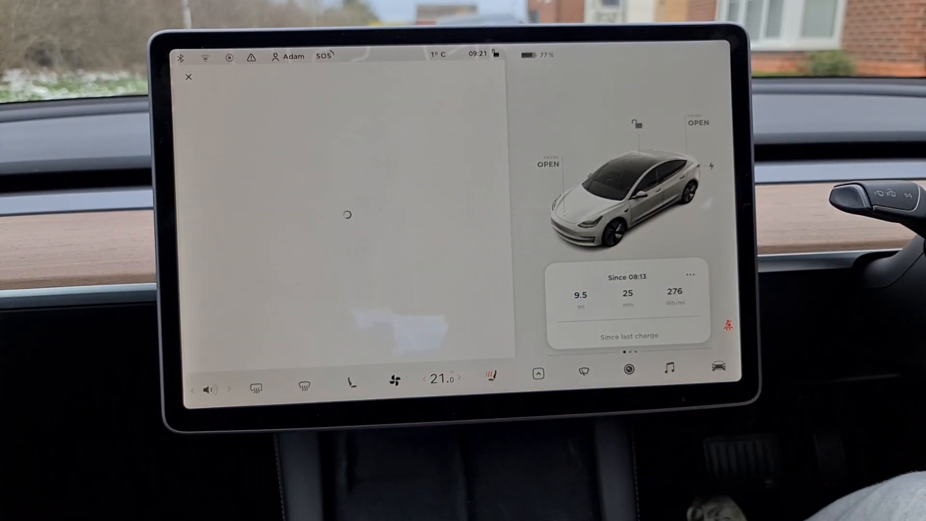